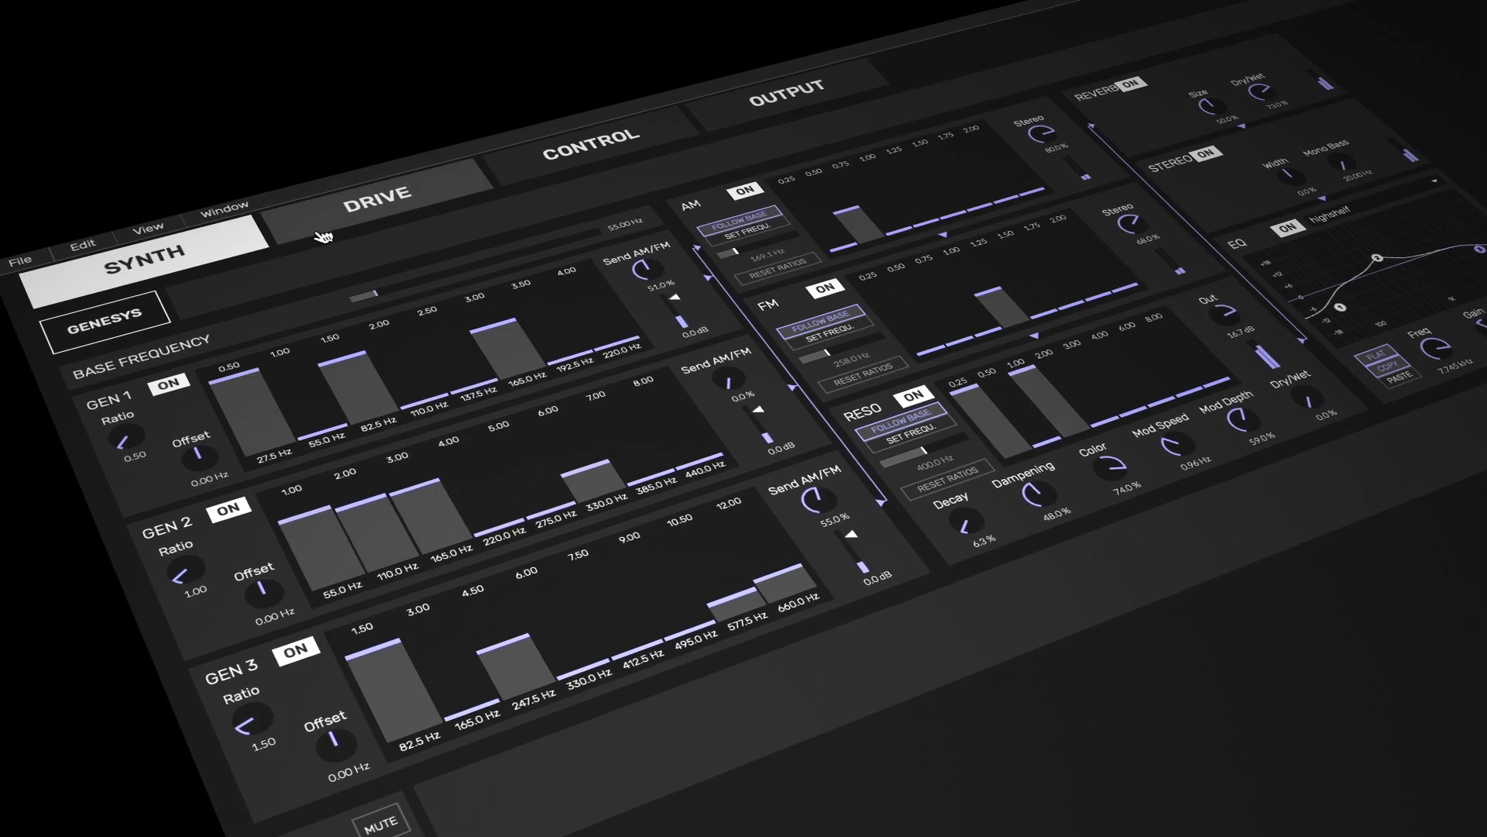
# - Switch from the SYNTH generator page to the DRIVE page
pyautogui.click(378, 189)
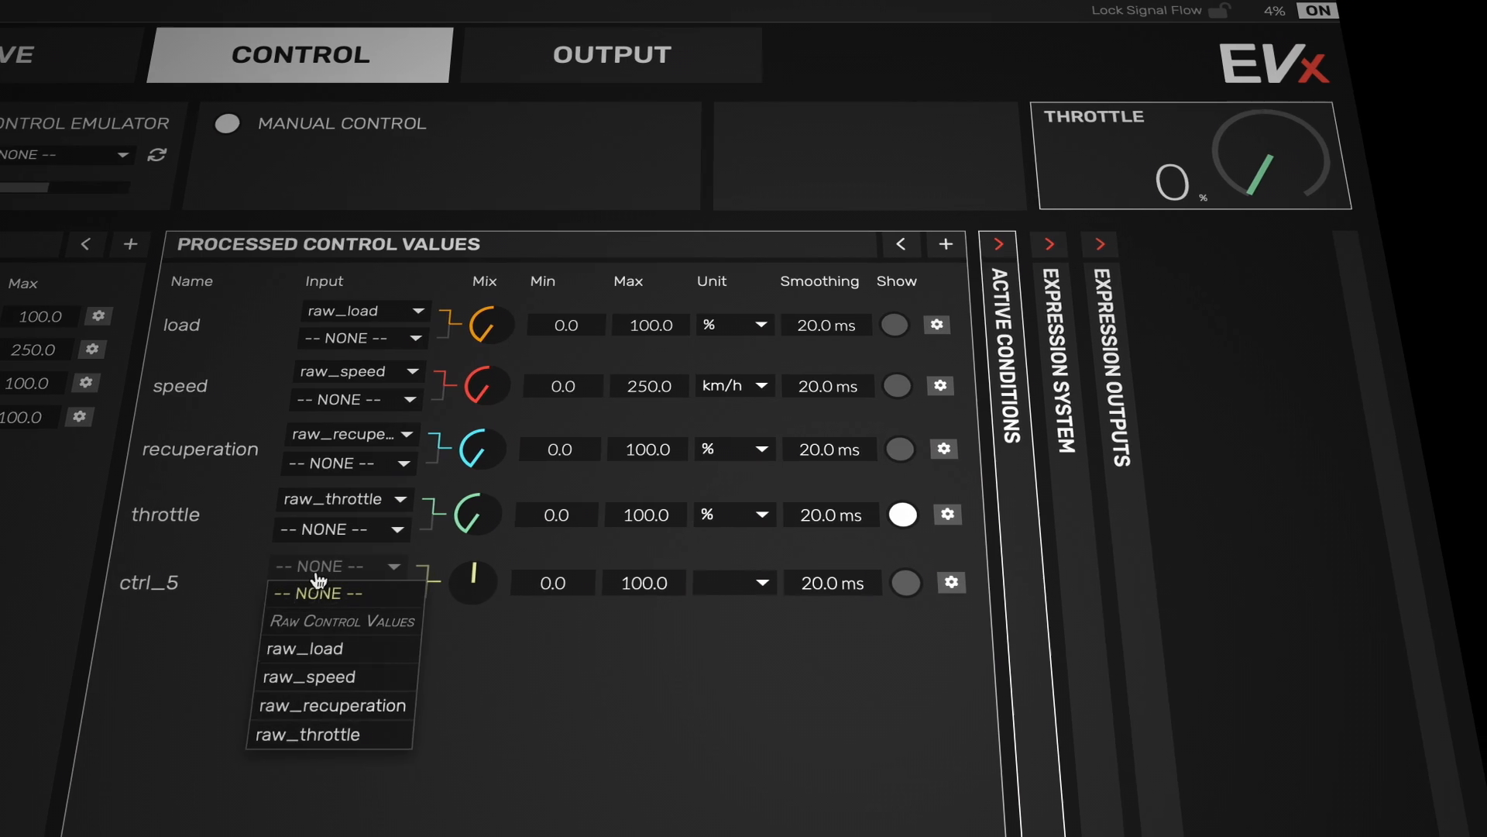
# - Assign a raw control value as the input of processed control ctrl_5
pyautogui.click(1049, 245)
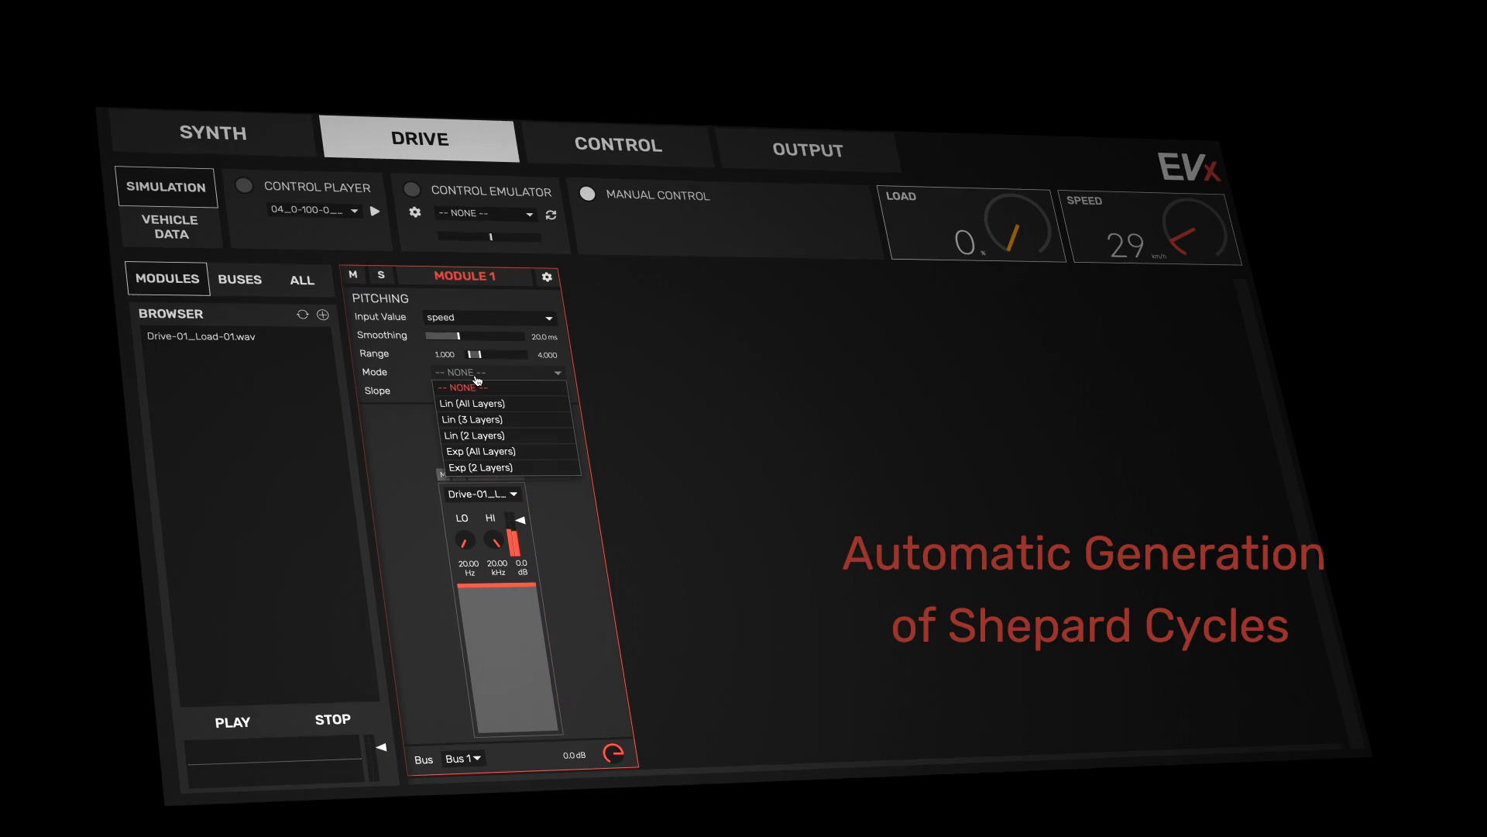
# - Set Module 1's speed-driven pitching mode to Lin (All Layers), slope 15.7%
pyautogui.click(477, 402)
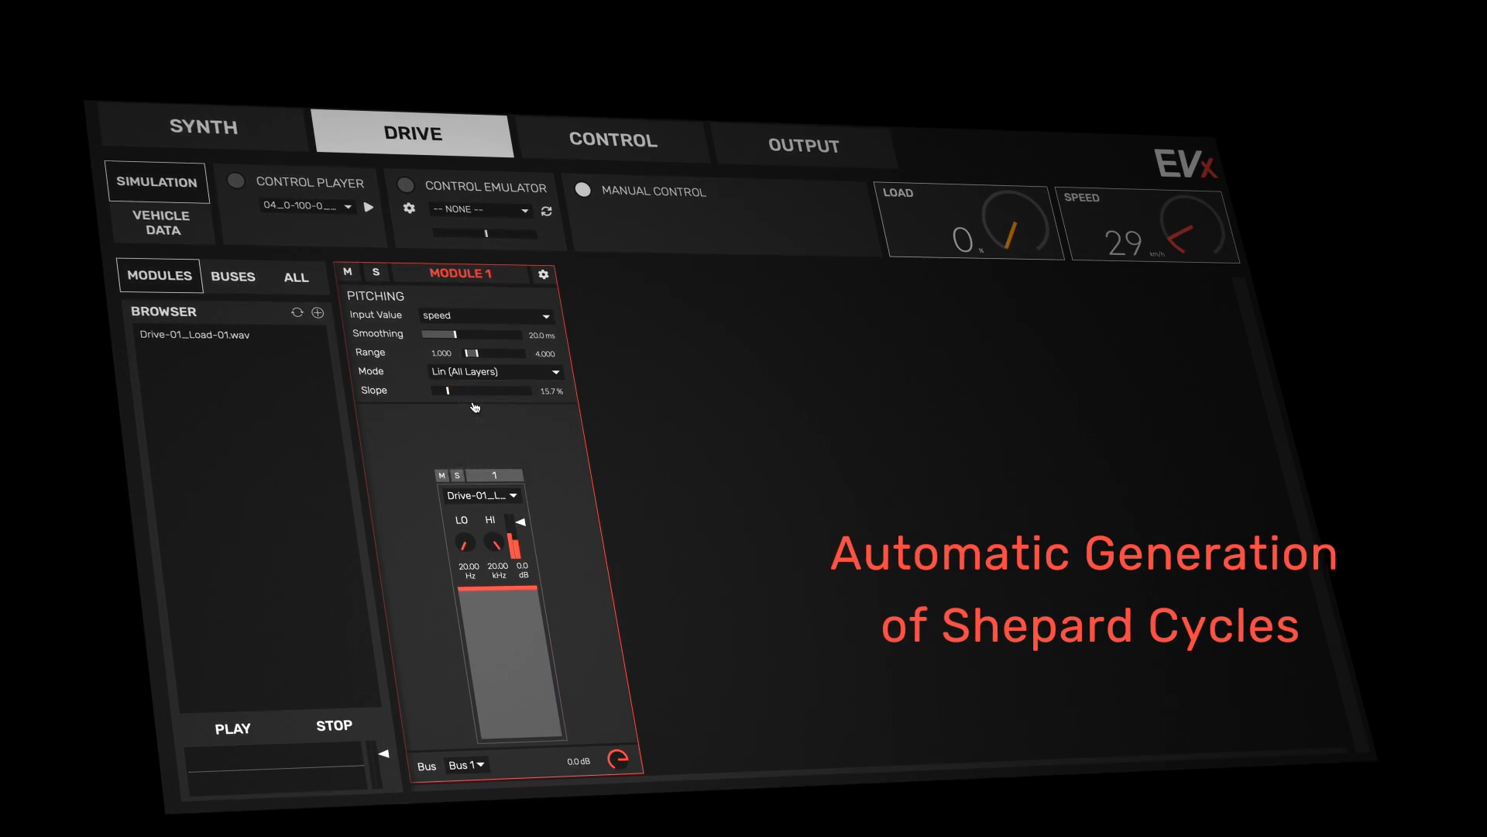